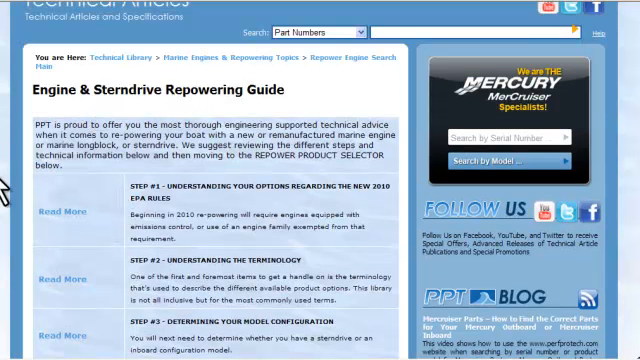
scroll("down", 3)
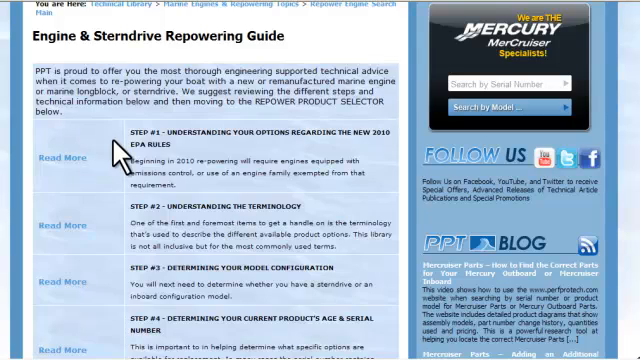
scroll("down", 3)
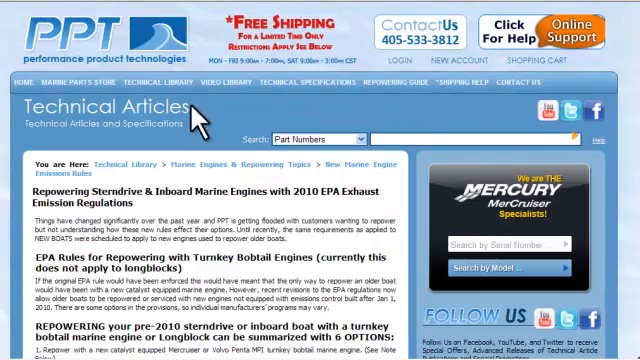
scroll("down", 3)
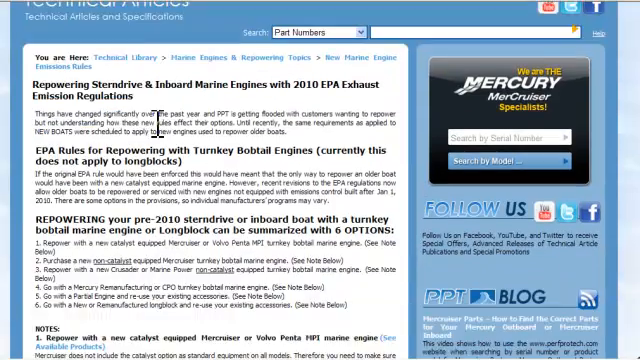
scroll("down", 3)
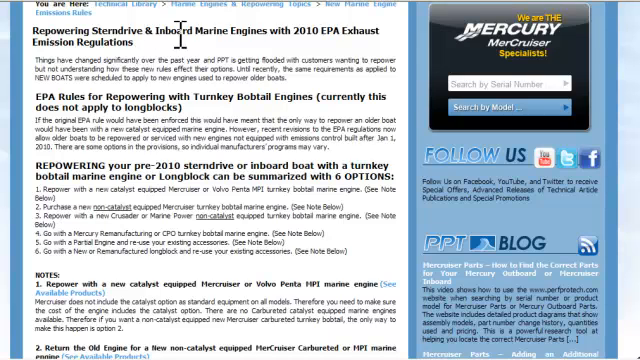
mouse_move(308, 36)
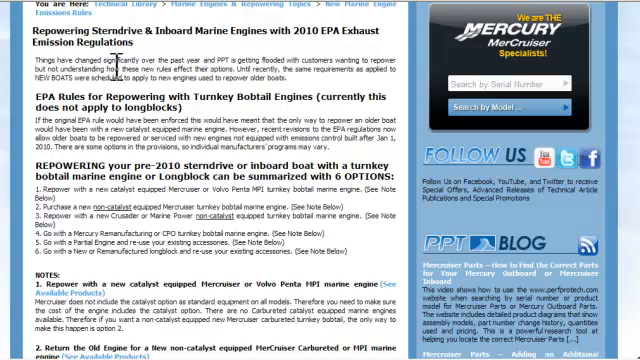
scroll("down", 3)
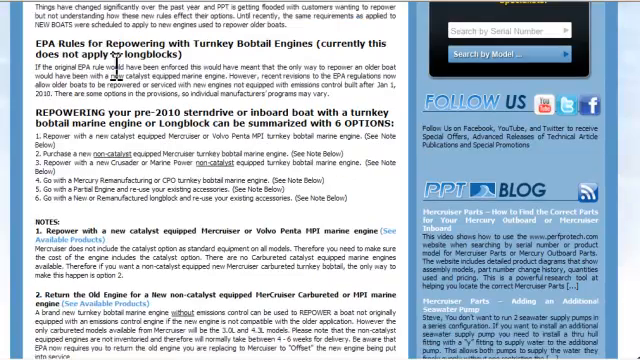
scroll("down", 3)
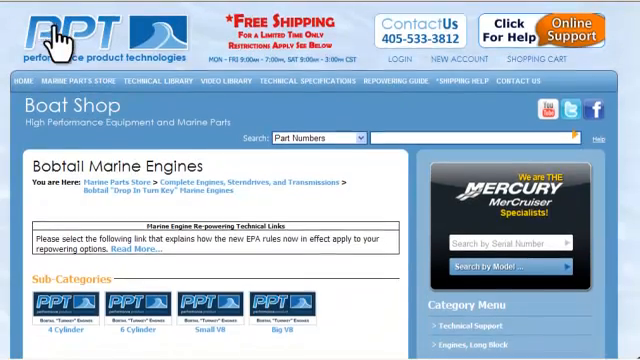
scroll("down", 3)
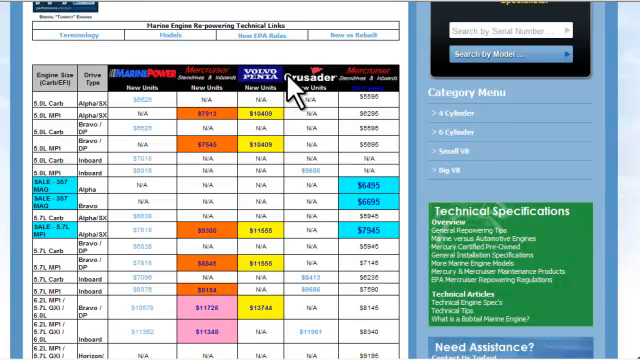
scroll("down", 3)
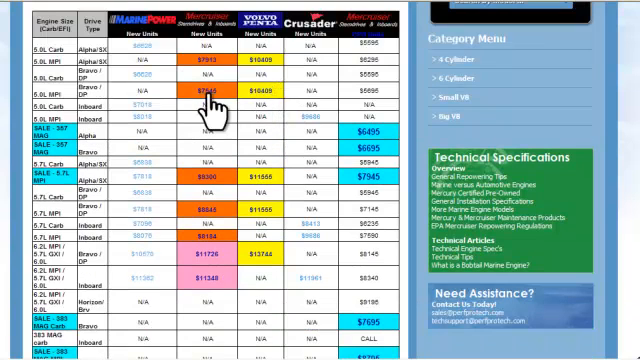
scroll("down", 3)
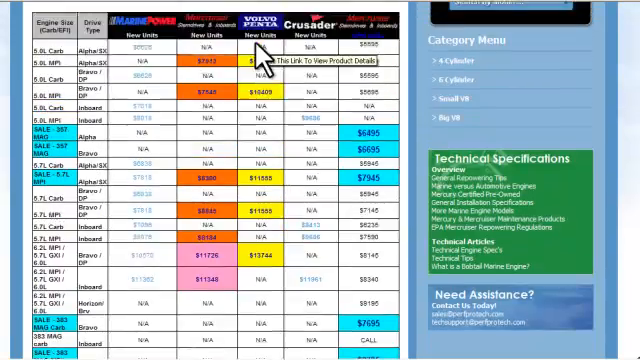
scroll("down", 3)
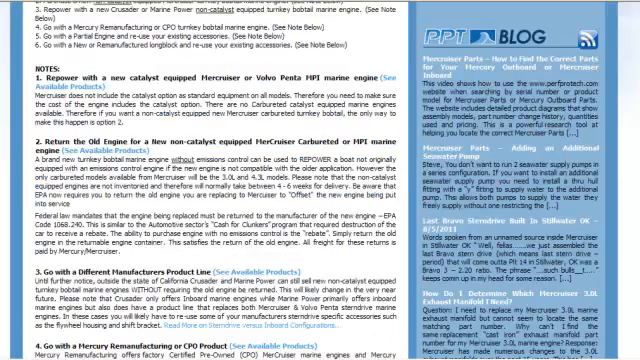
scroll("down", 3)
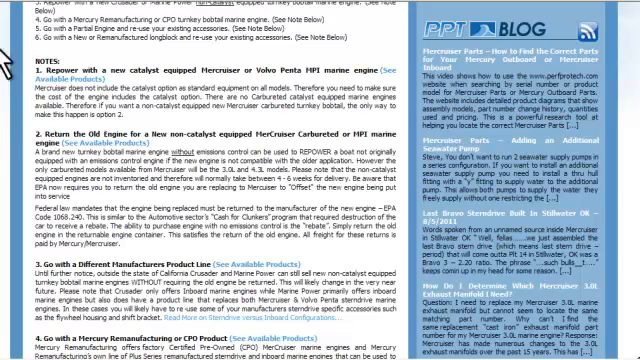
scroll("down", 3)
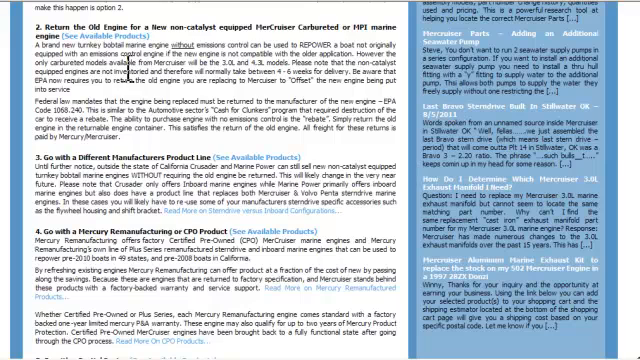
mouse_move(210, 70)
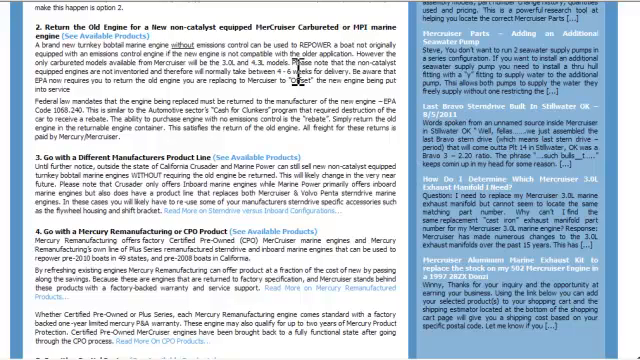
scroll("down", 3)
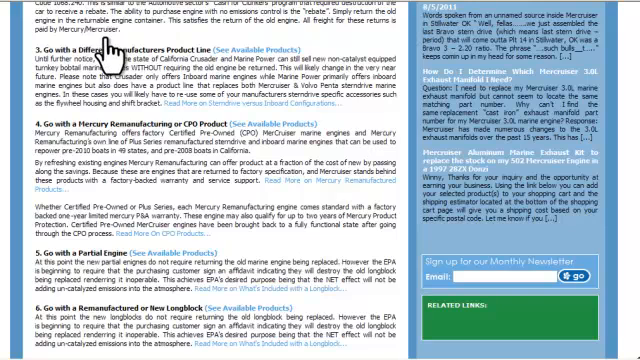
mouse_move(104, 52)
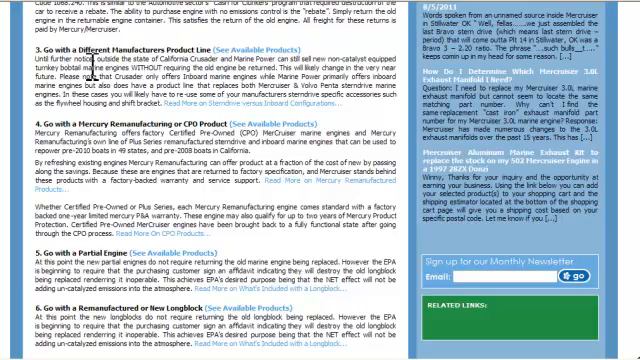
scroll("down", 3)
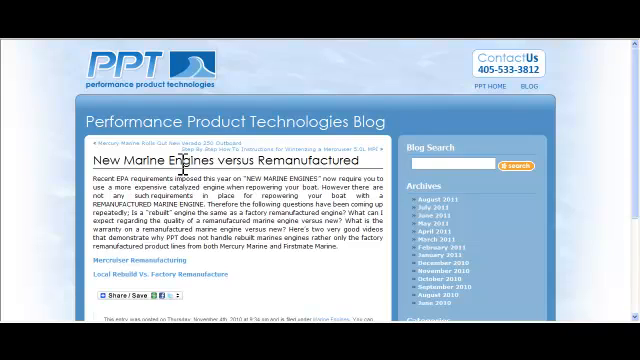
scroll("down", 3)
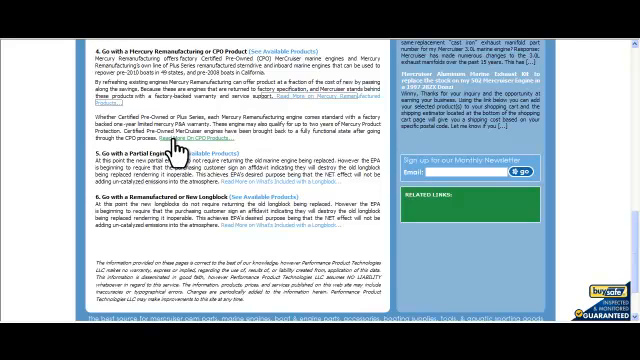
mouse_move(236, 112)
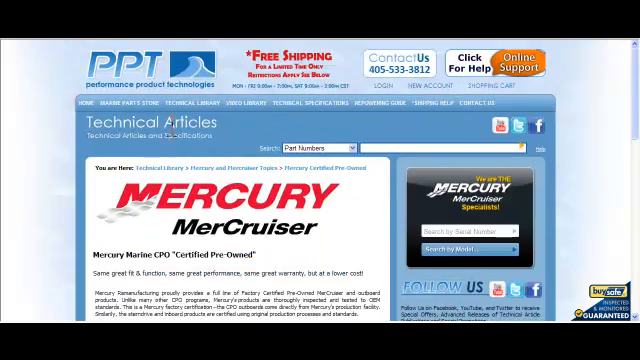
scroll("down", 3)
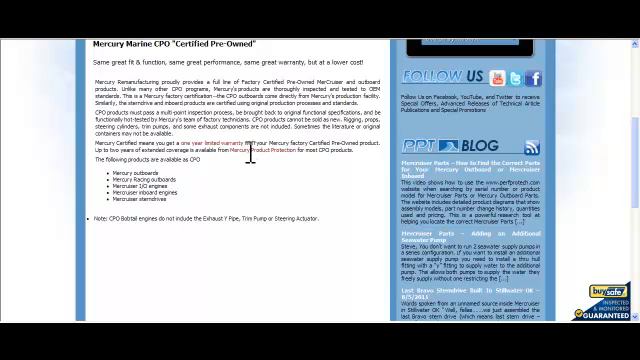
mouse_move(248, 188)
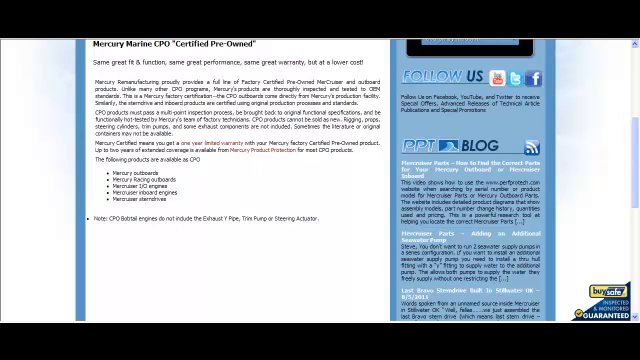
scroll("down", 3)
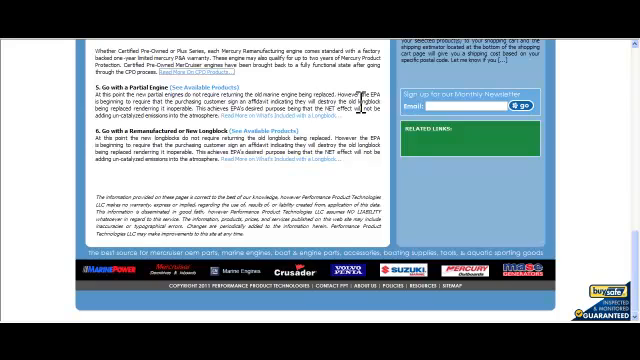
mouse_move(360, 104)
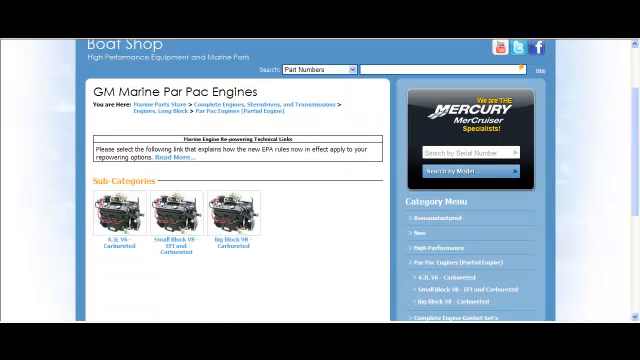
scroll("down", 3)
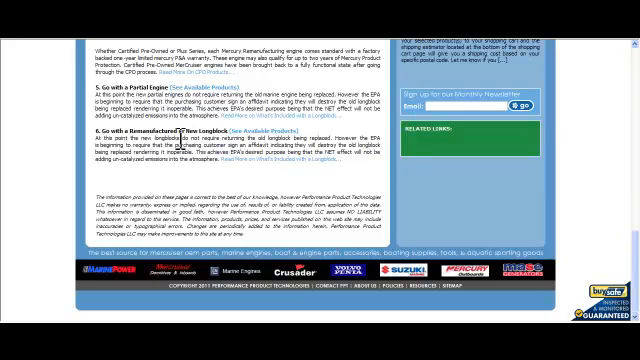
scroll("up", 3)
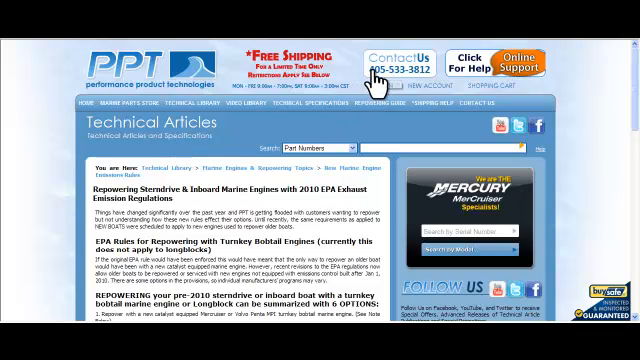
mouse_move(384, 80)
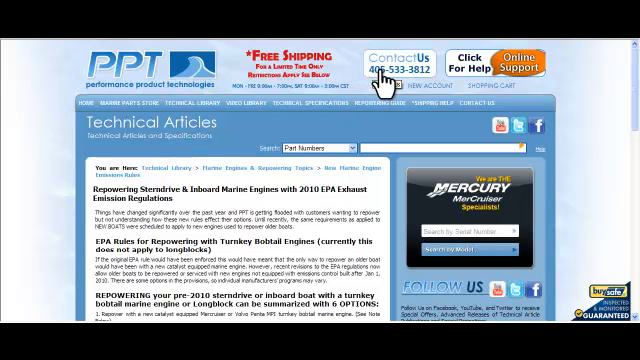